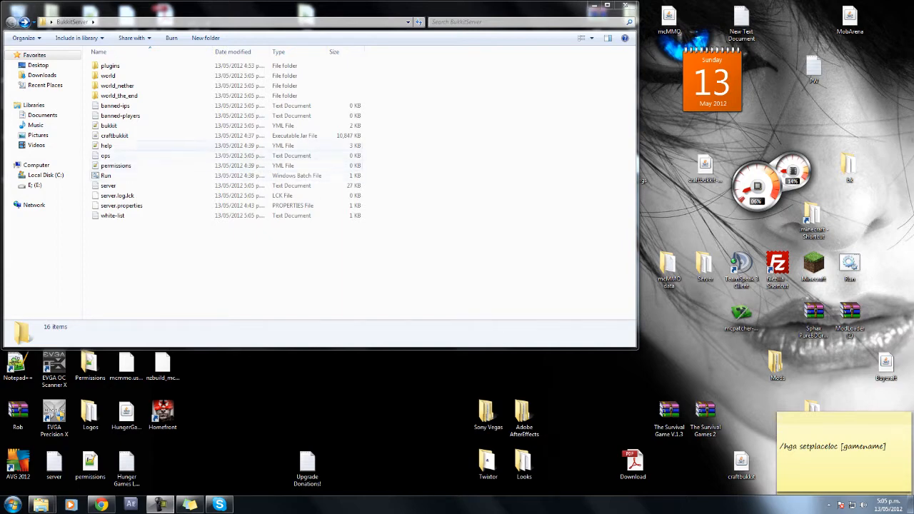
Navigate plugins > PermissionsEx and open permissions.yml in Notepad++
left_click(110, 65)
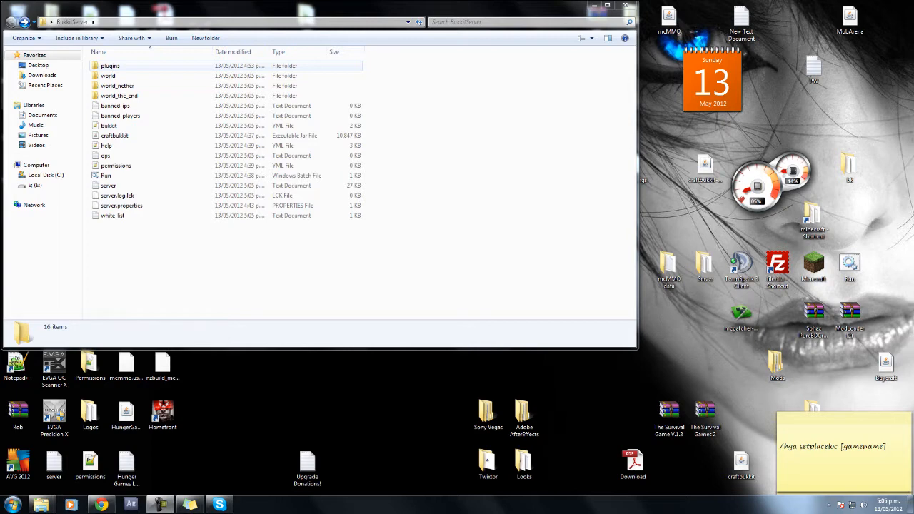
double_click(110, 65)
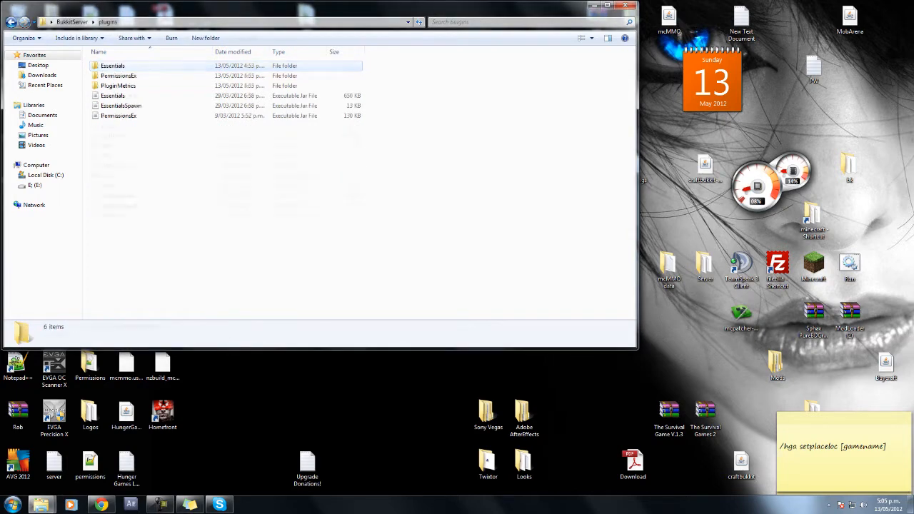
double_click(118, 75)
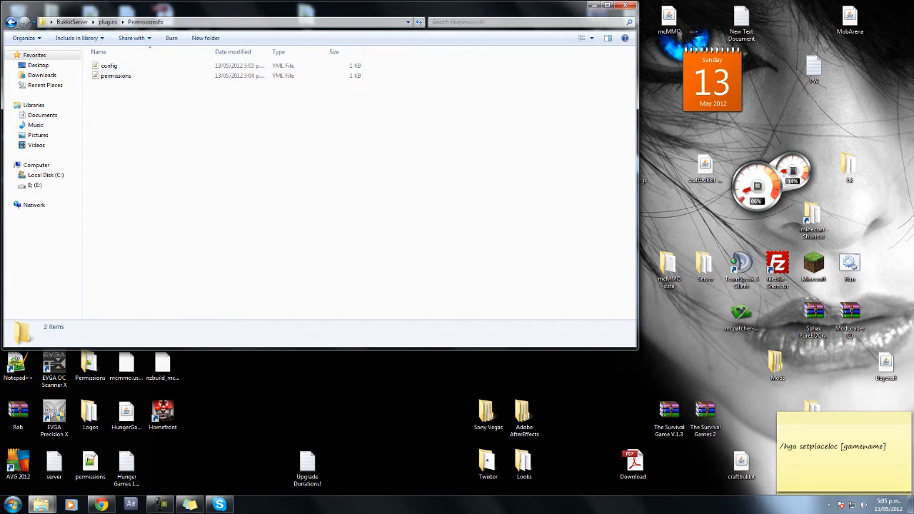
double_click(115, 76)
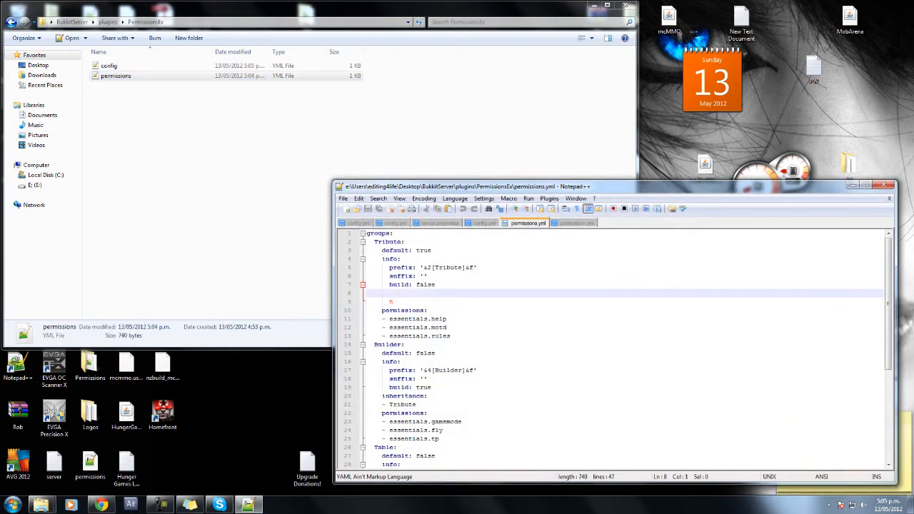
left_click(432, 267)
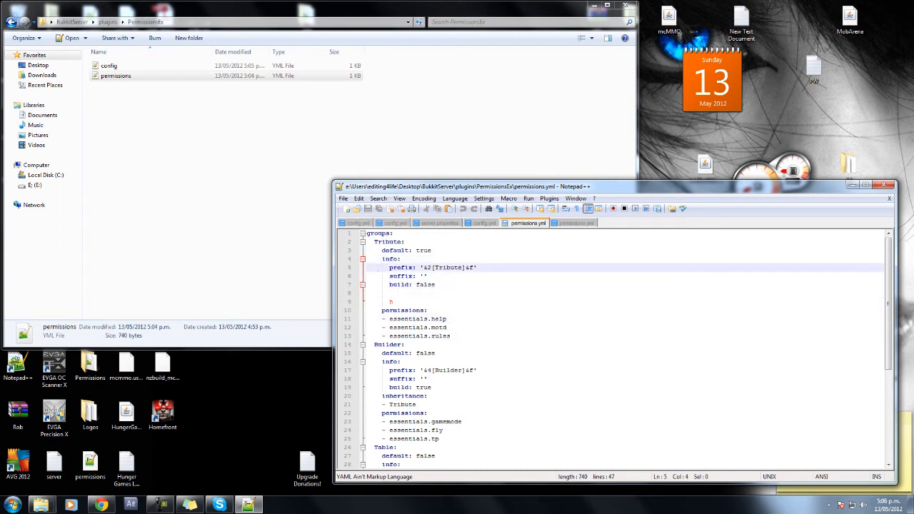
left_click(391, 258)
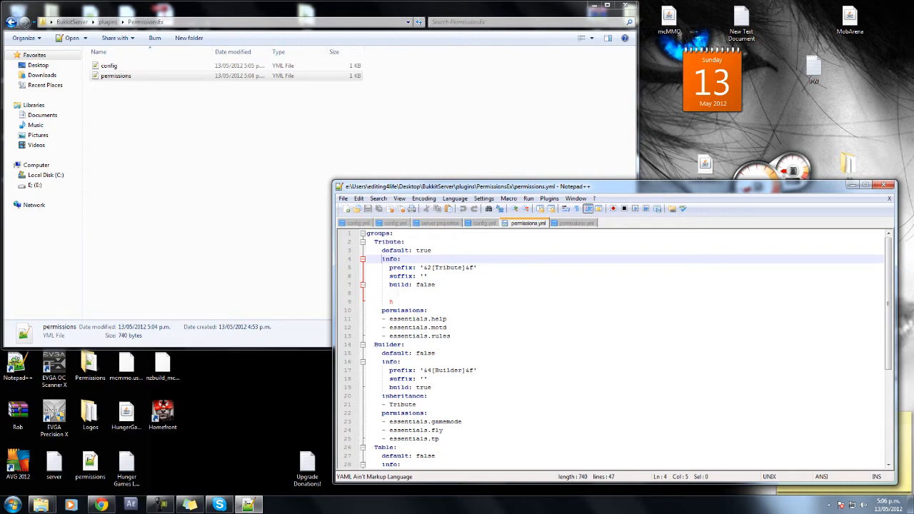
scroll("down", 3)
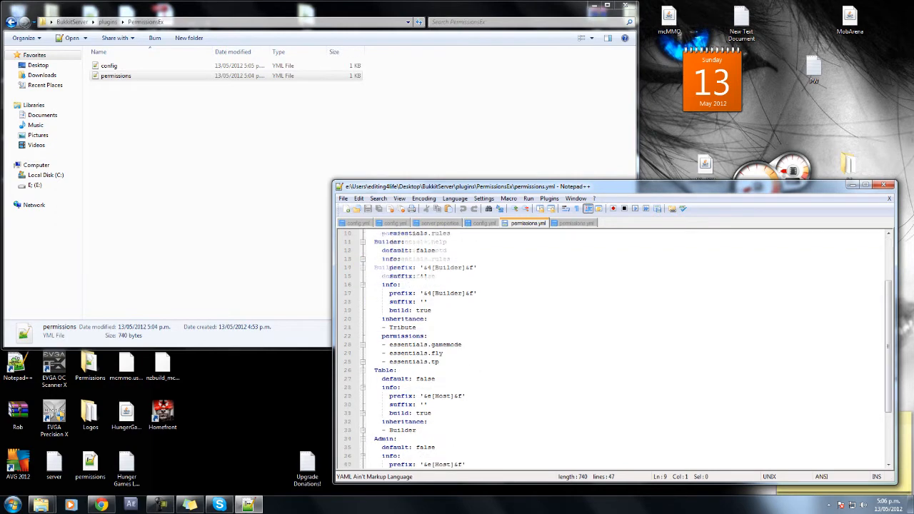
scroll("up", 3)
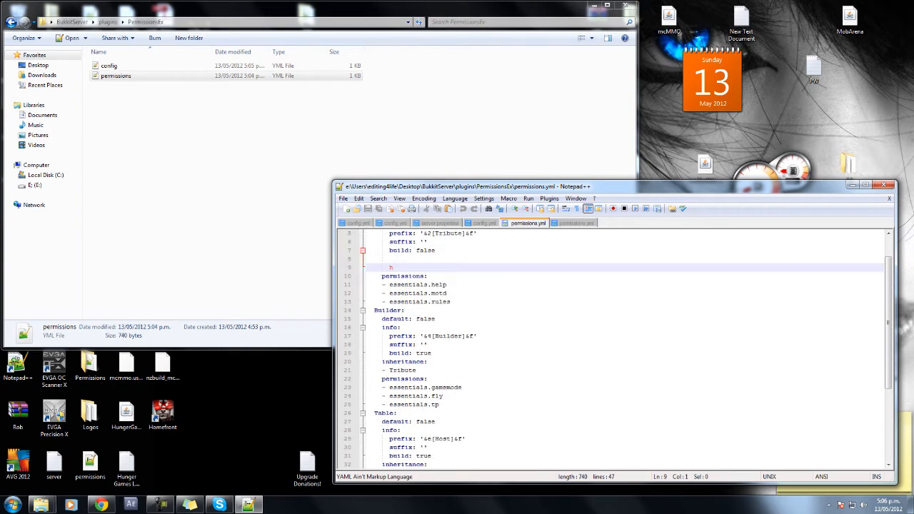
scroll("up", 3)
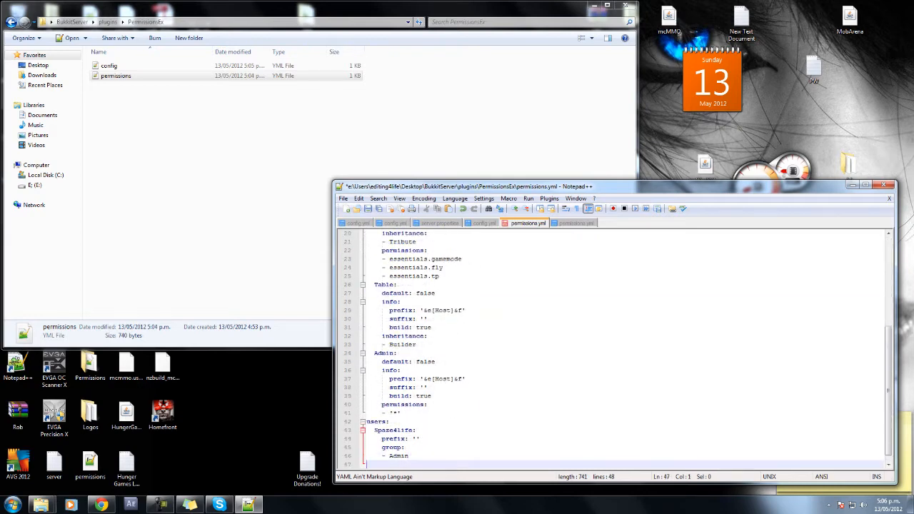
scroll("up", 3)
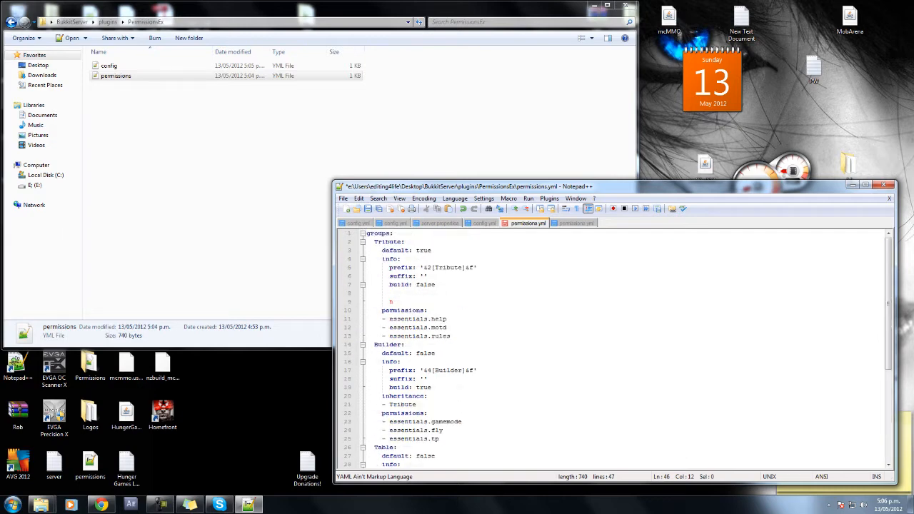
left_click(420, 327)
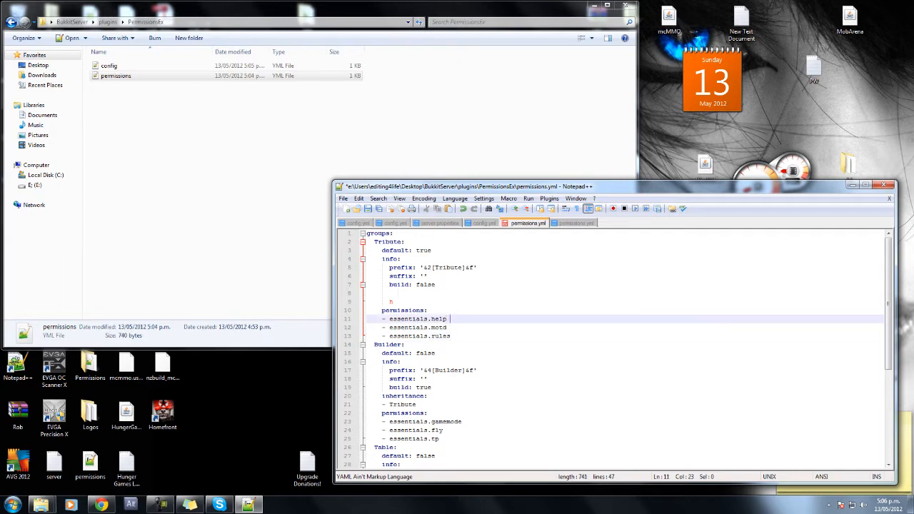
left_click(450, 327)
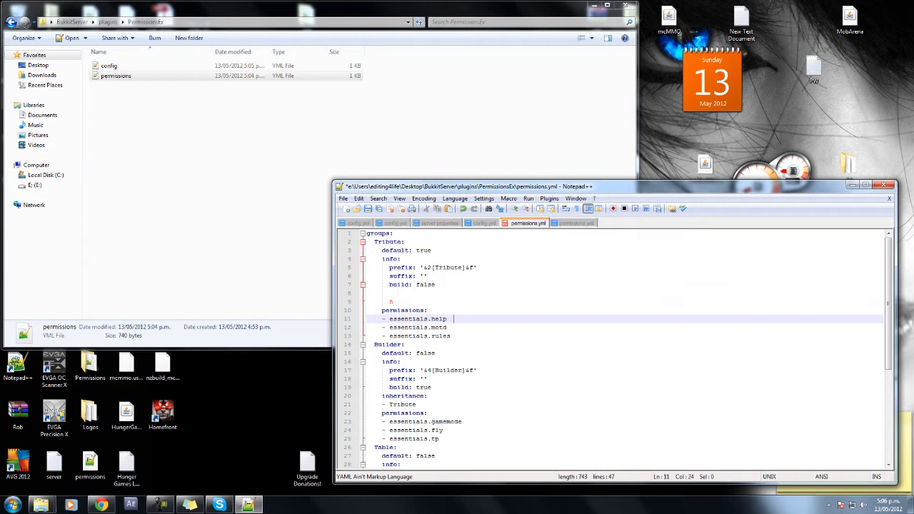
left_click(429, 327)
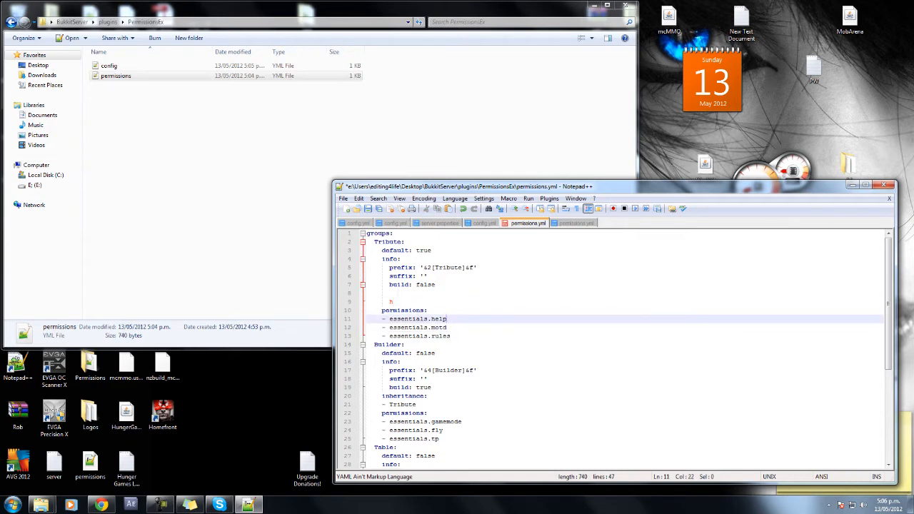
left_click(391, 293)
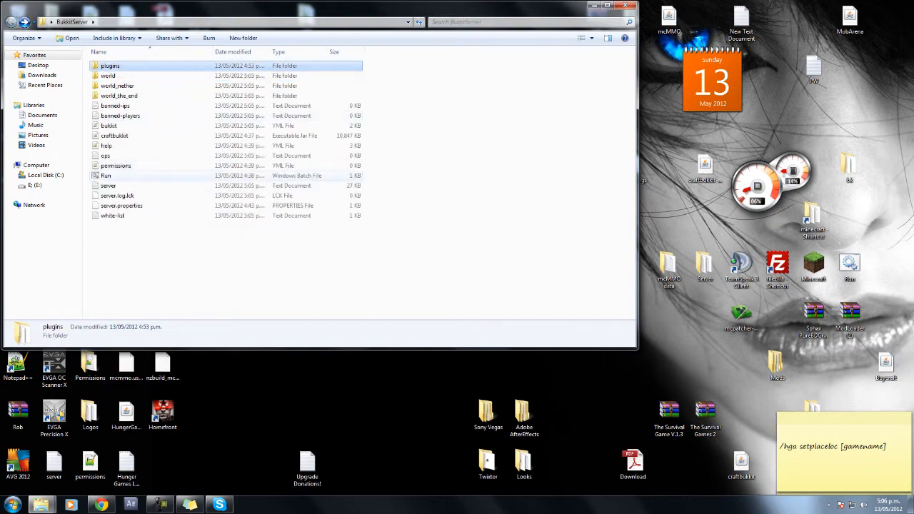
Start the Bukkit server with Run.bat and open server.log in Notepad++
double_click(105, 175)
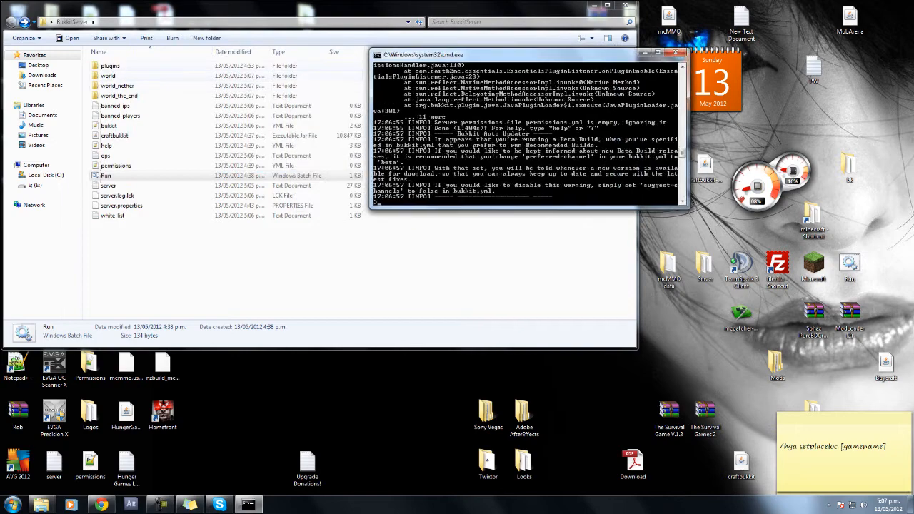
double_click(110, 65)
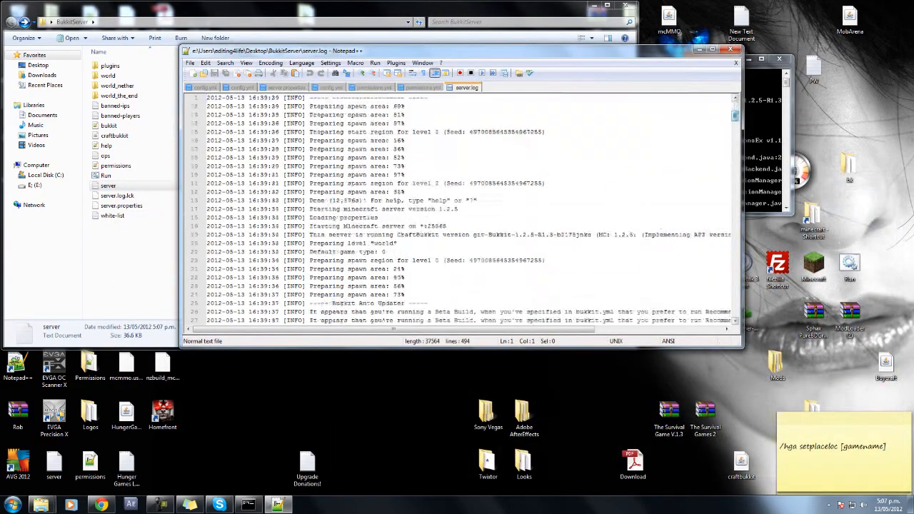
Locate the SEVERE PermissionsEx error about a tab at line 9 and select its offending line
scroll("down", 3)
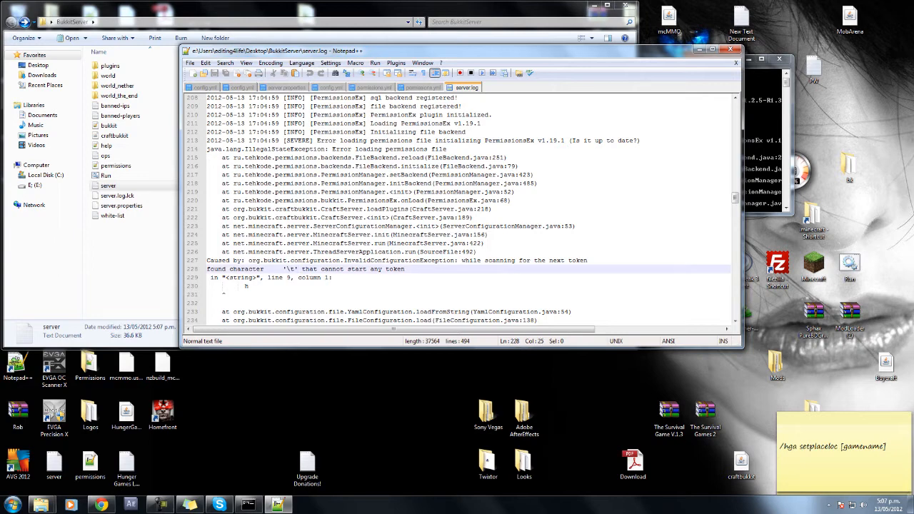
left_click(331, 277)
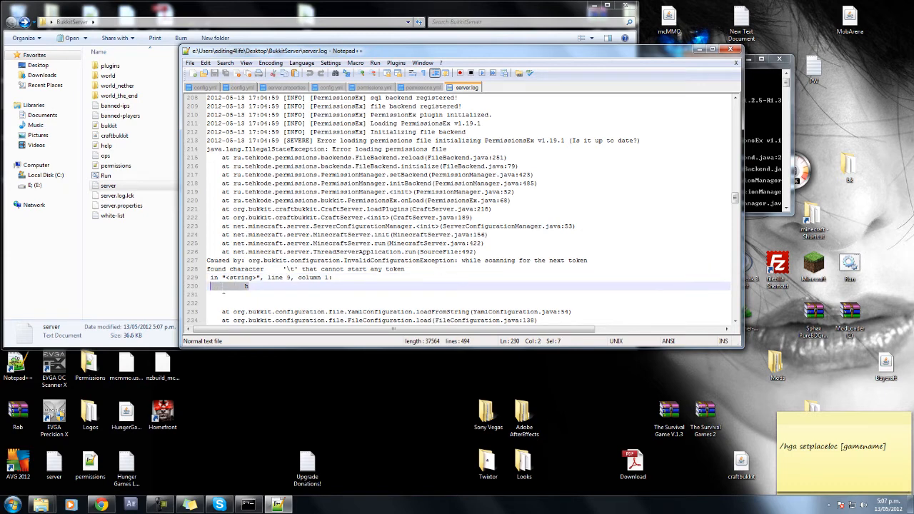
left_click(250, 285)
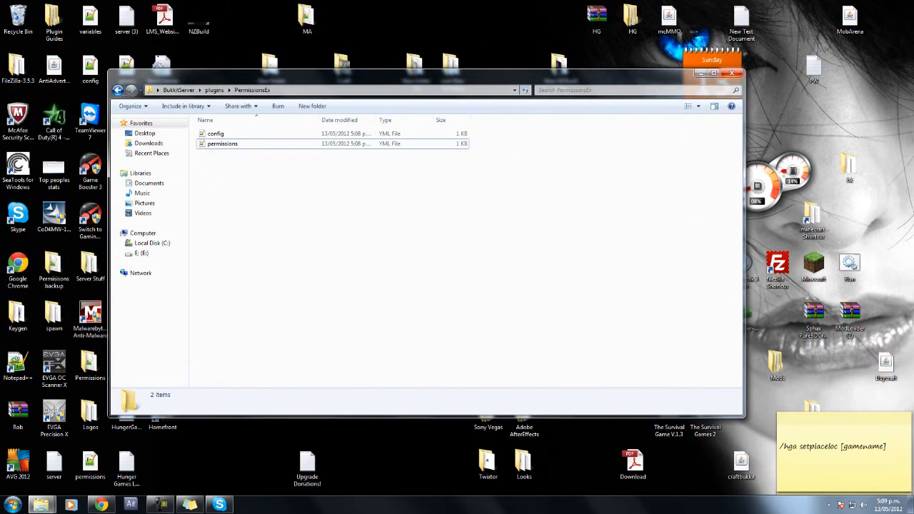
Close the PermissionsEx Explorer window
left_click(732, 73)
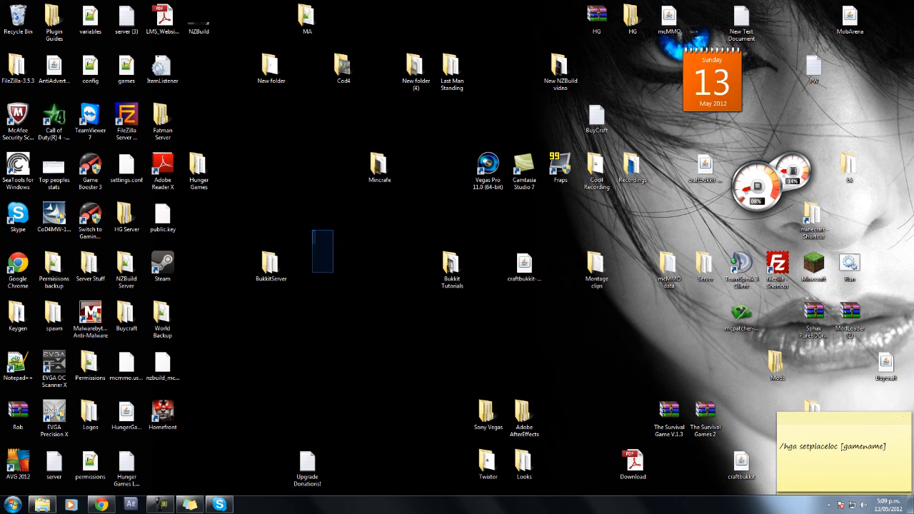